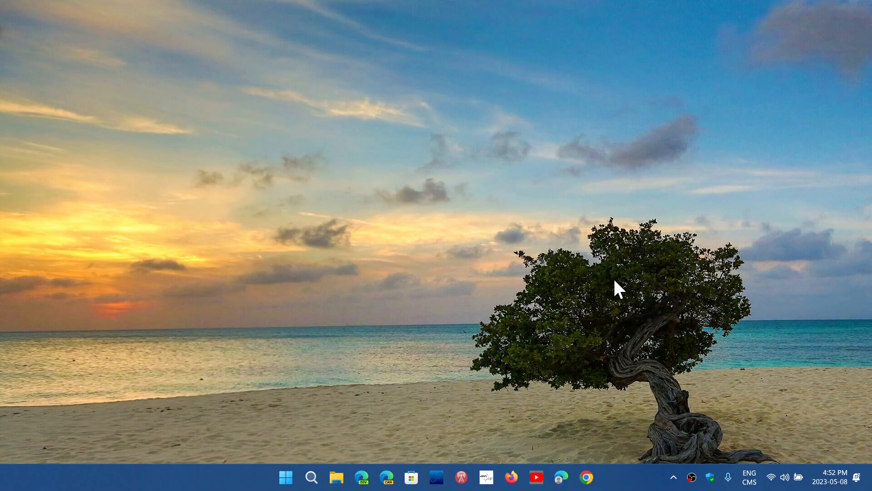
Launch Settings from the Start menu's pinned apps and go to Windows Update
click(287, 477)
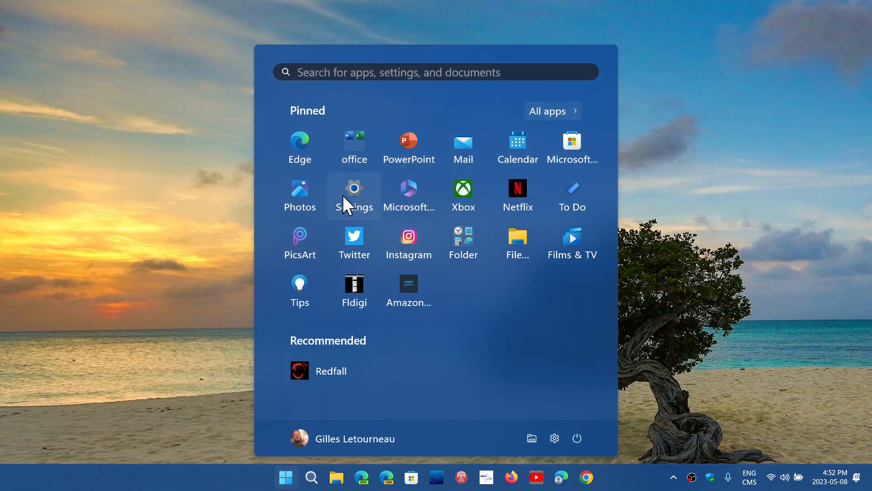
click(353, 188)
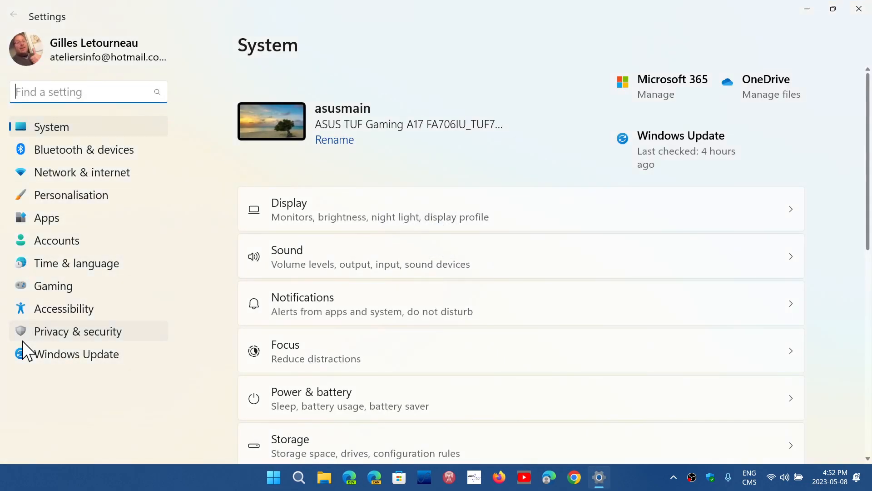
click(77, 353)
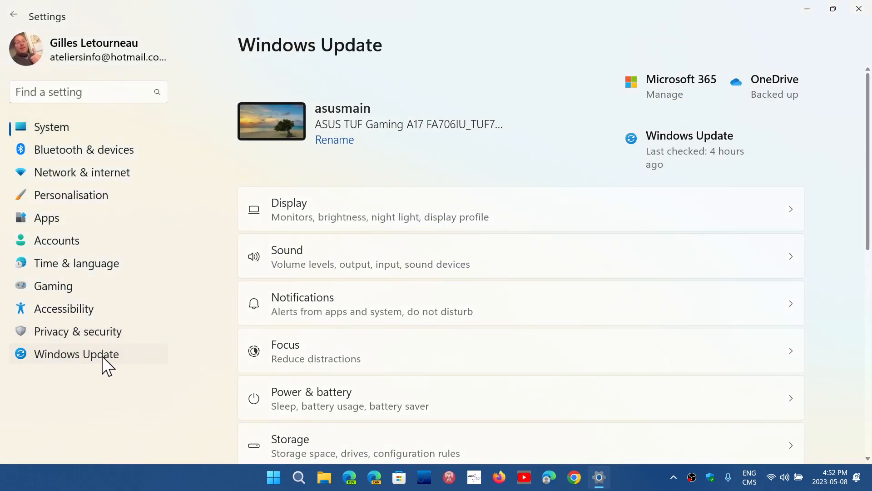
Show Update history with its list of 50 installed Quality Updates
click(76, 353)
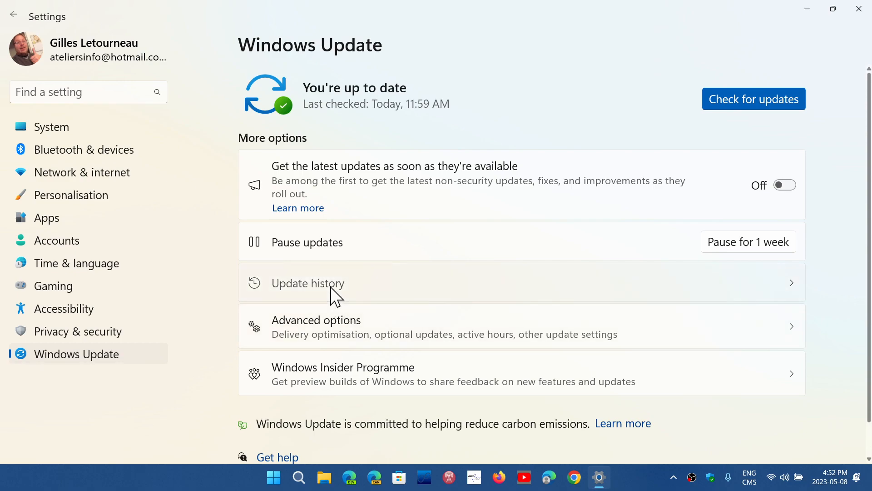
click(308, 282)
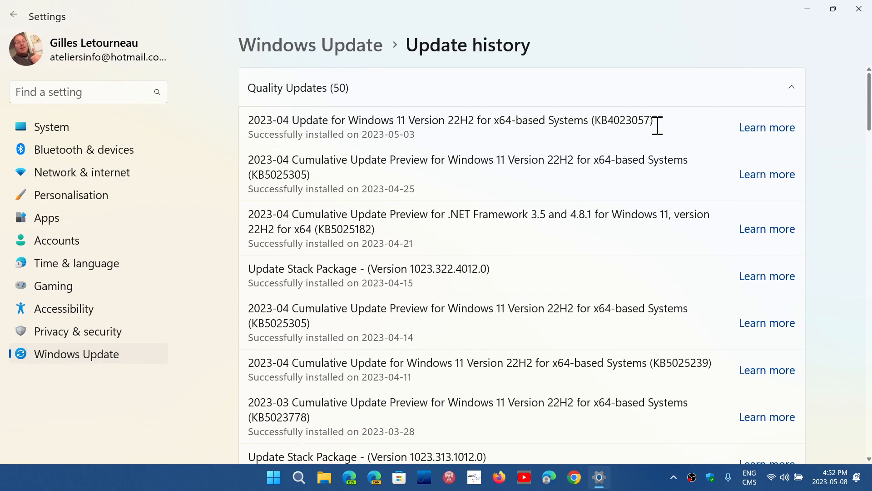
mouse_move(669, 180)
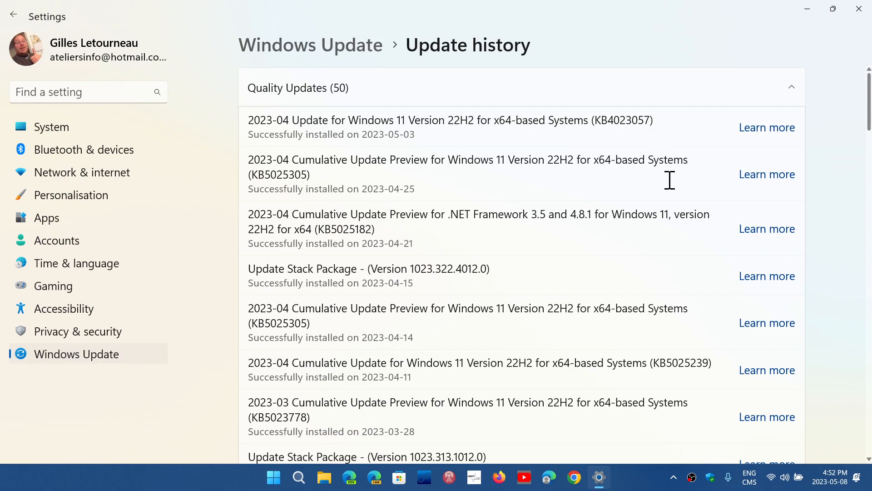
mouse_move(665, 138)
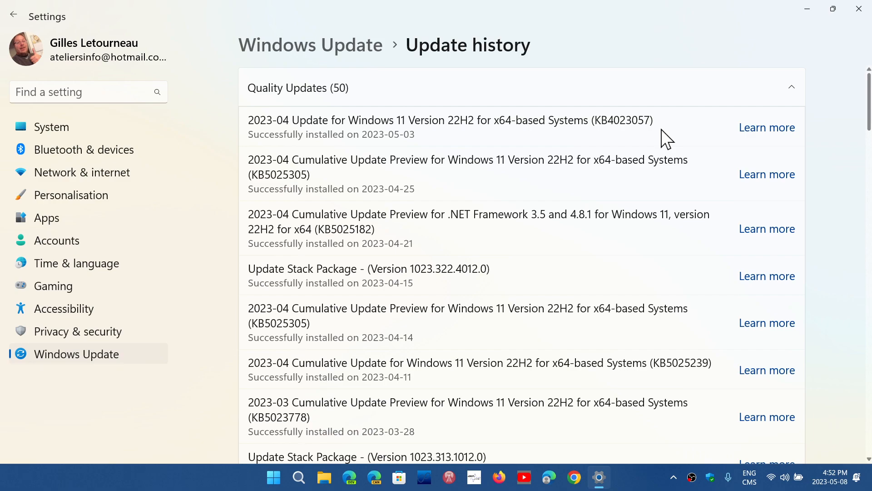
mouse_move(625, 100)
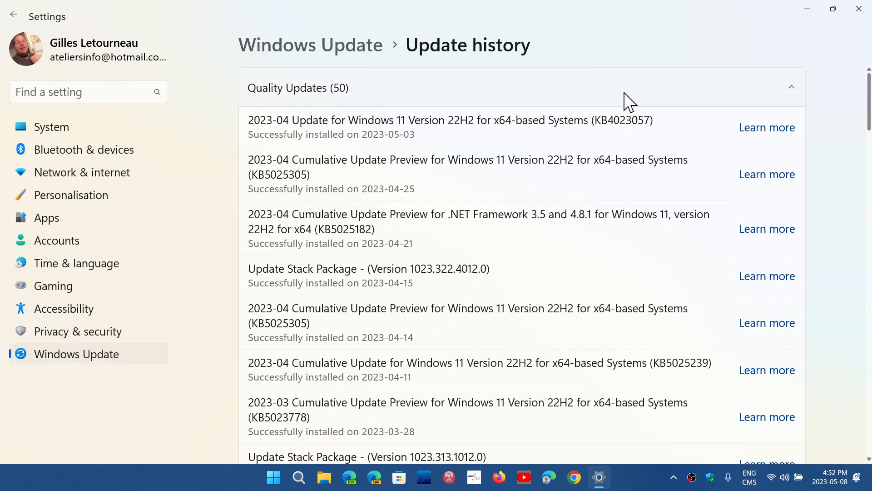
Scroll the Quality Updates list down to its August 2022 entries and the Driver/Definition Updates headings
scroll(down, 3)
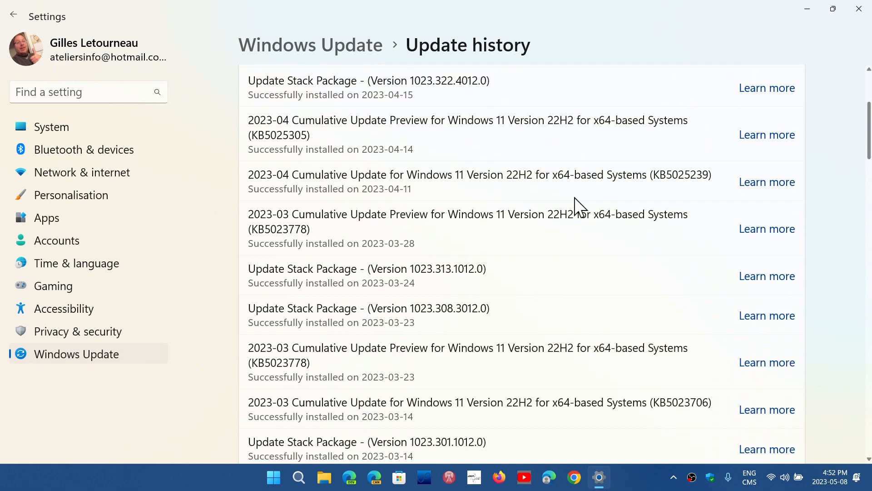
scroll(down, 3)
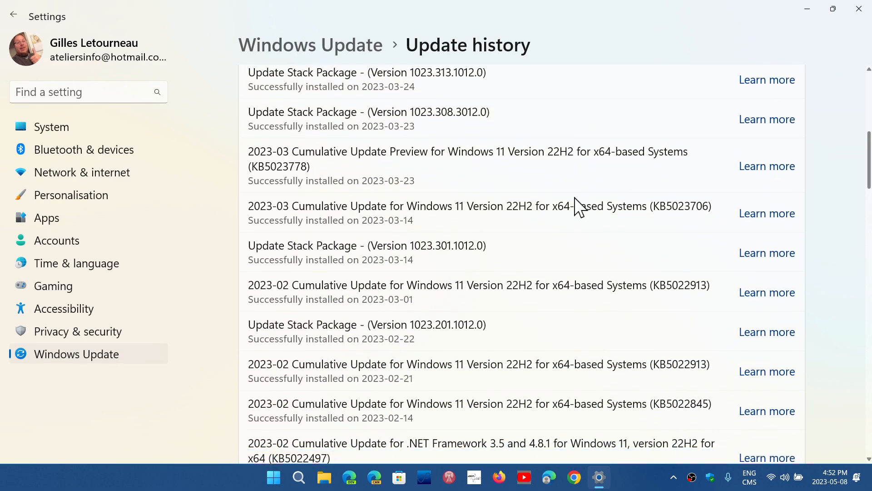
scroll(down, 3)
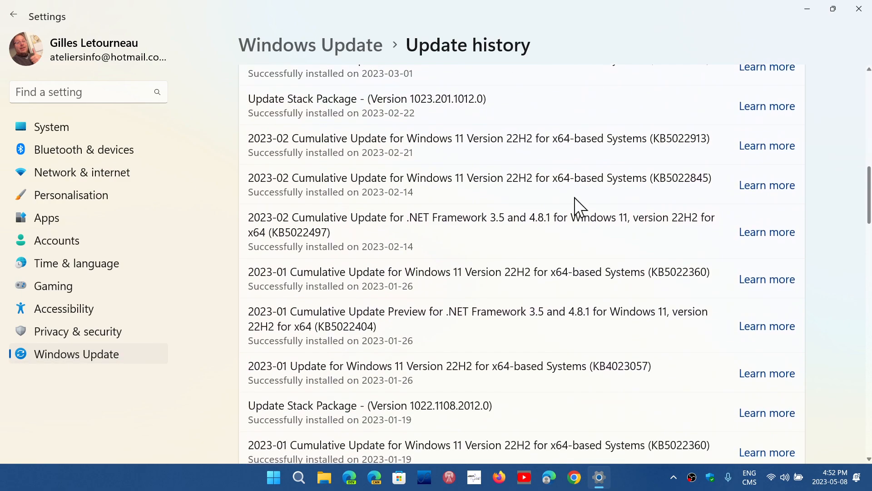
scroll(down, 3)
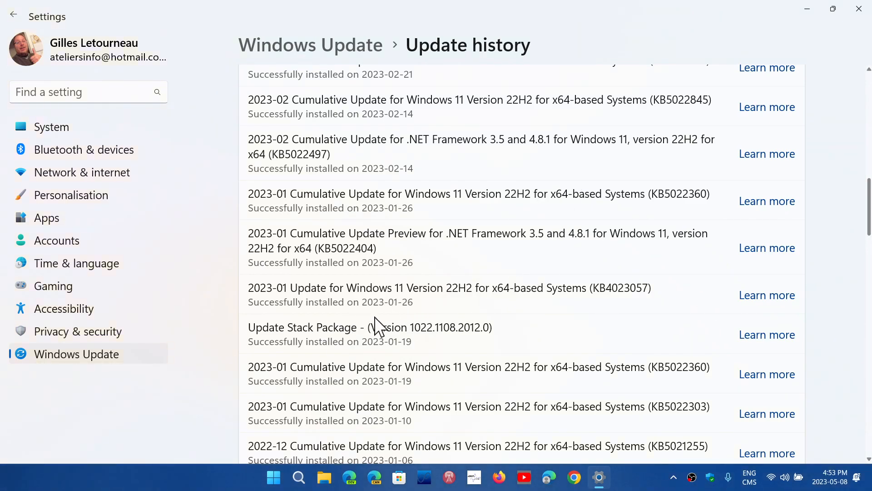
mouse_move(422, 314)
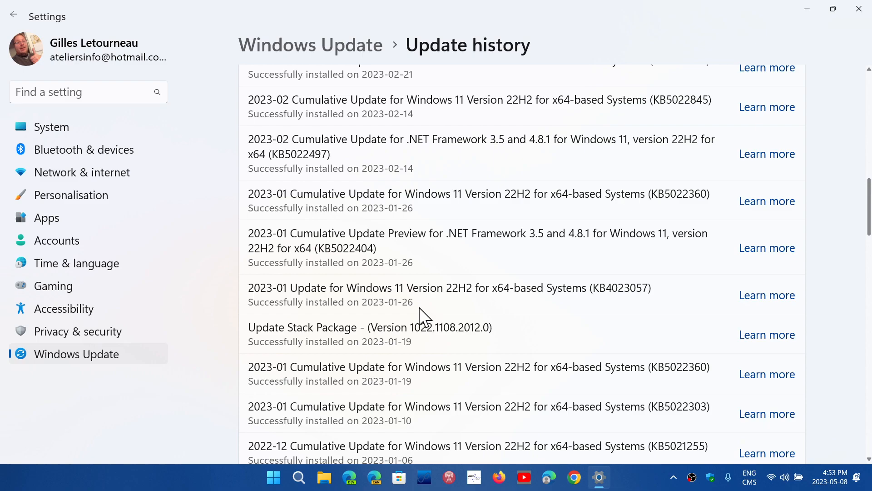
mouse_move(445, 311)
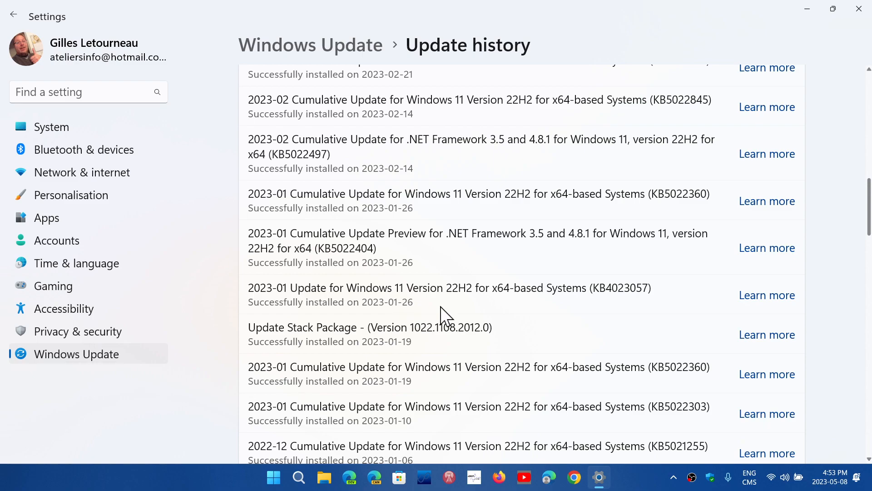
mouse_move(595, 320)
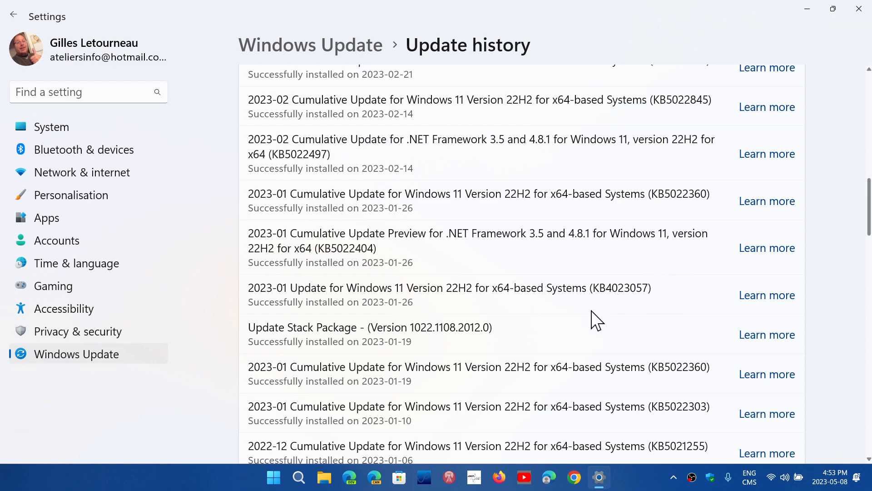
scroll(down, 3)
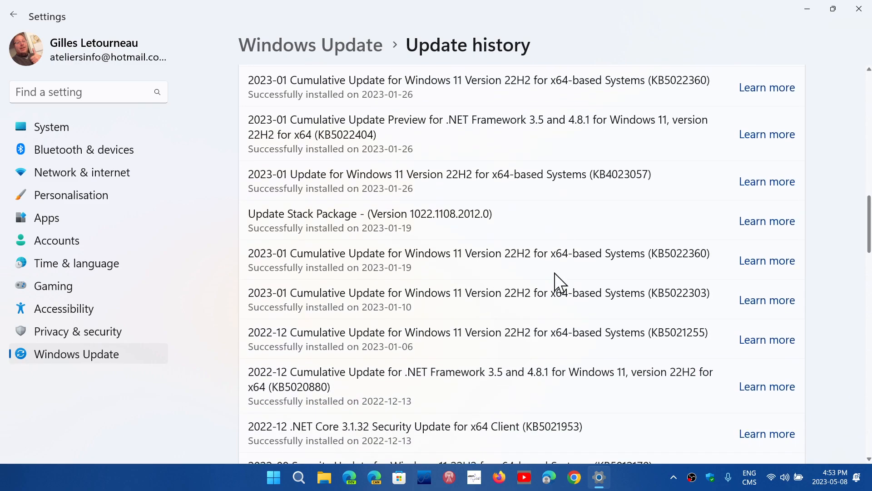
scroll(down, 3)
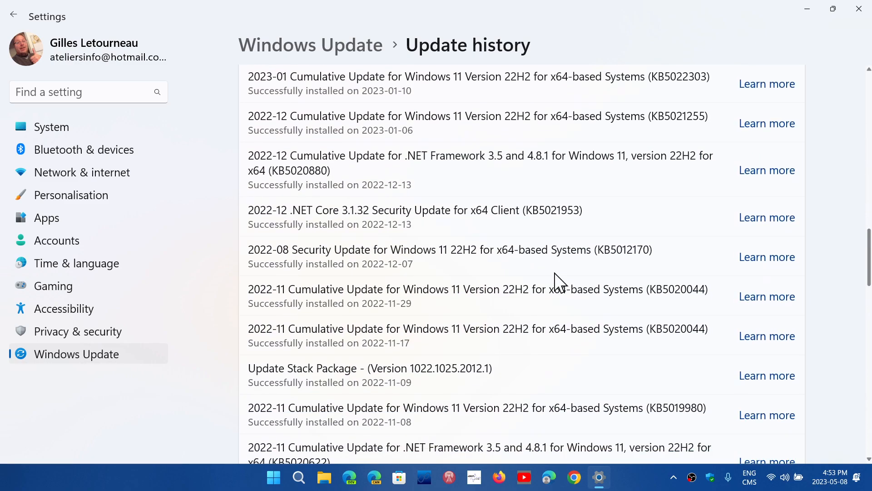
scroll(down, 3)
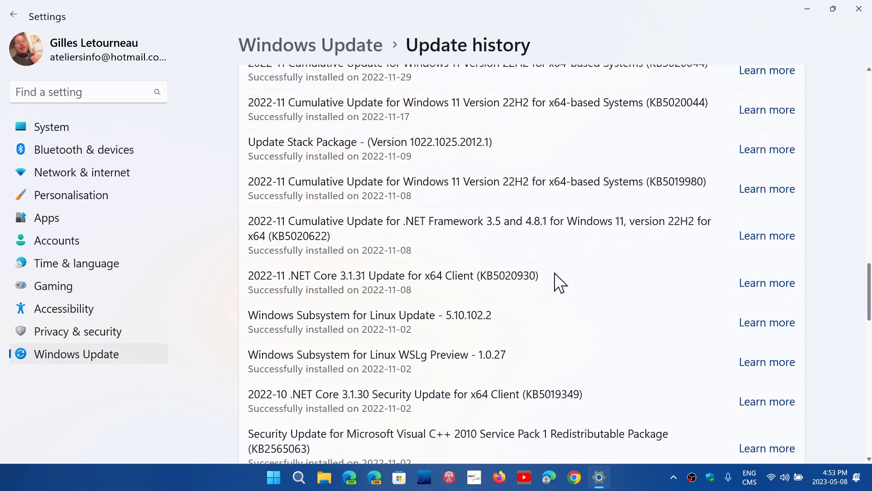
scroll(down, 3)
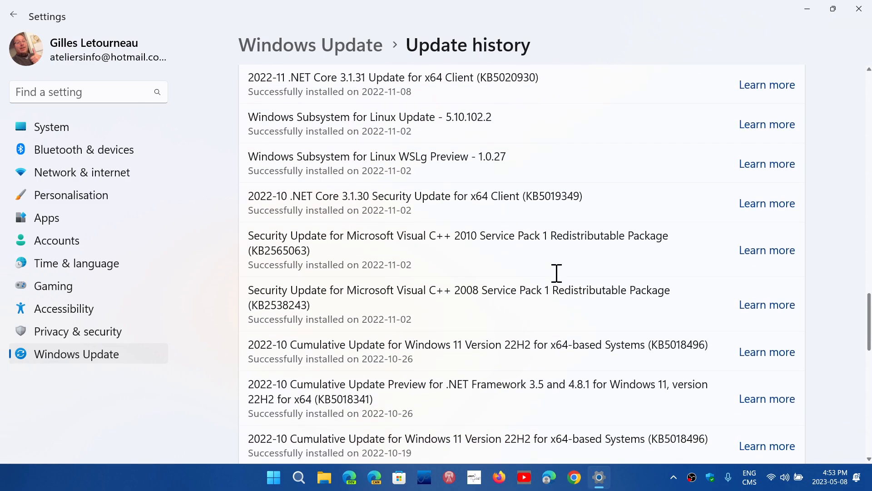
scroll(down, 3)
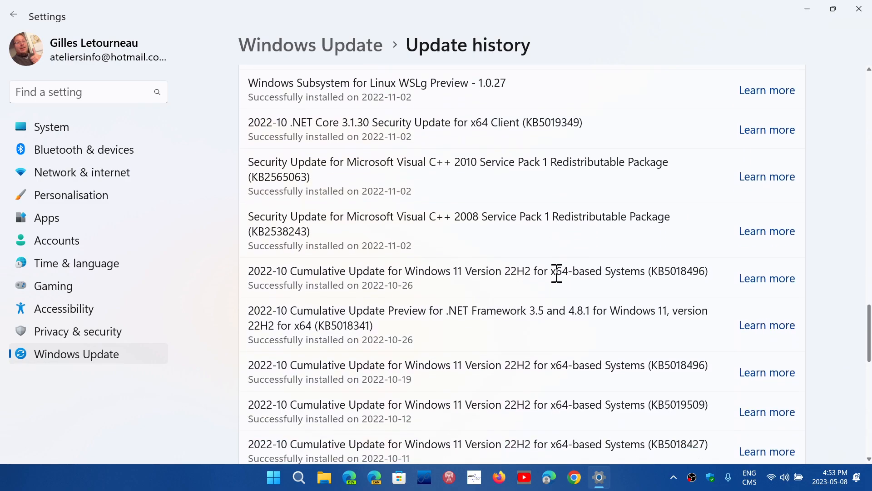
scroll(down, 3)
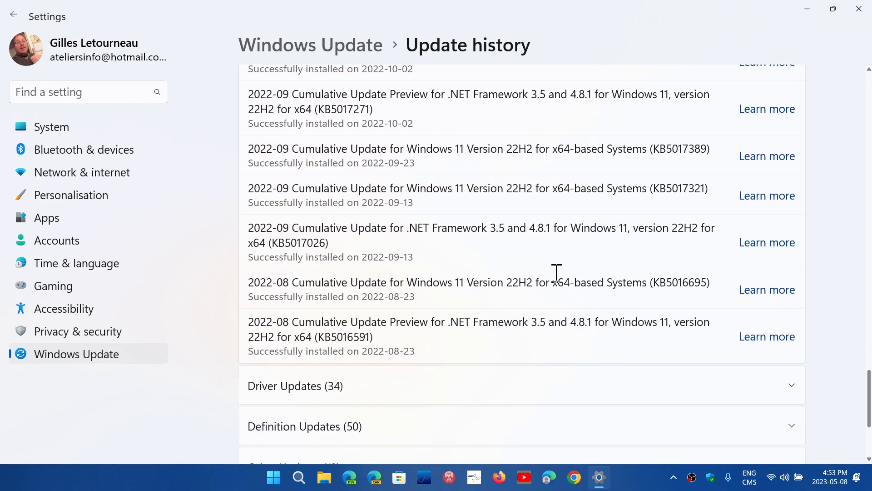
scroll(down, 3)
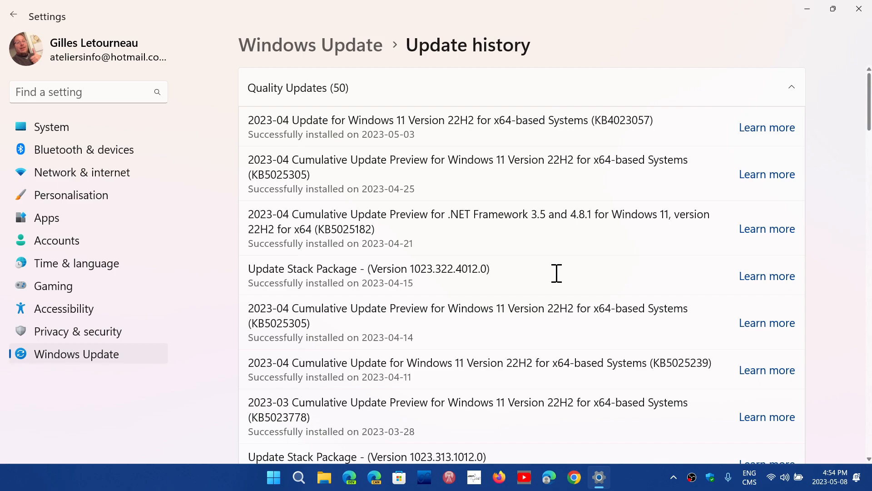
mouse_move(632, 474)
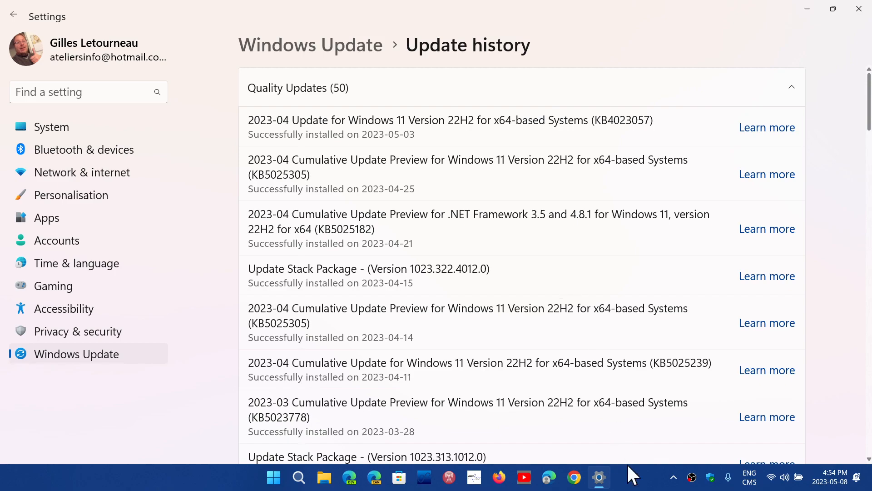